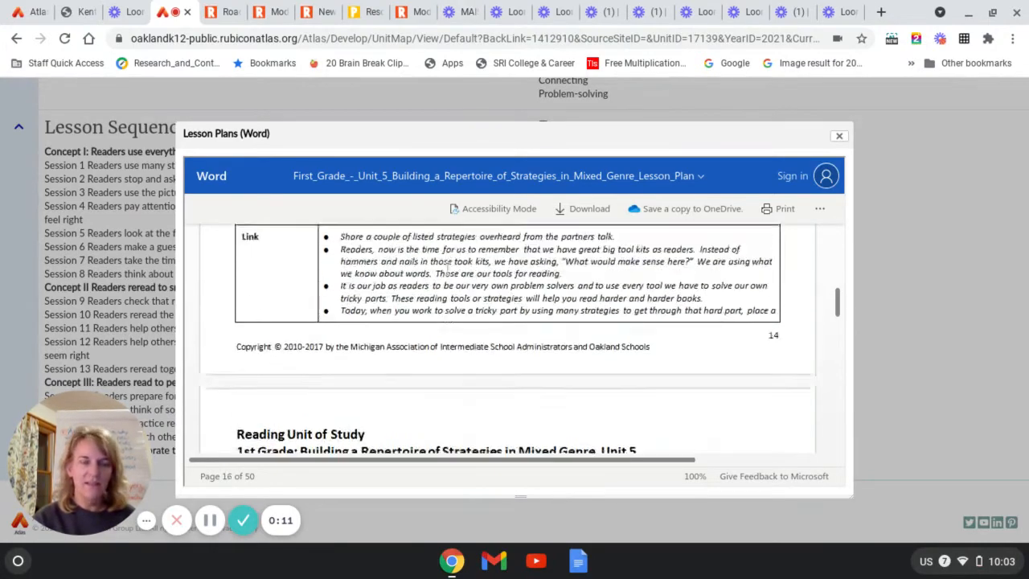
scroll("down", 3)
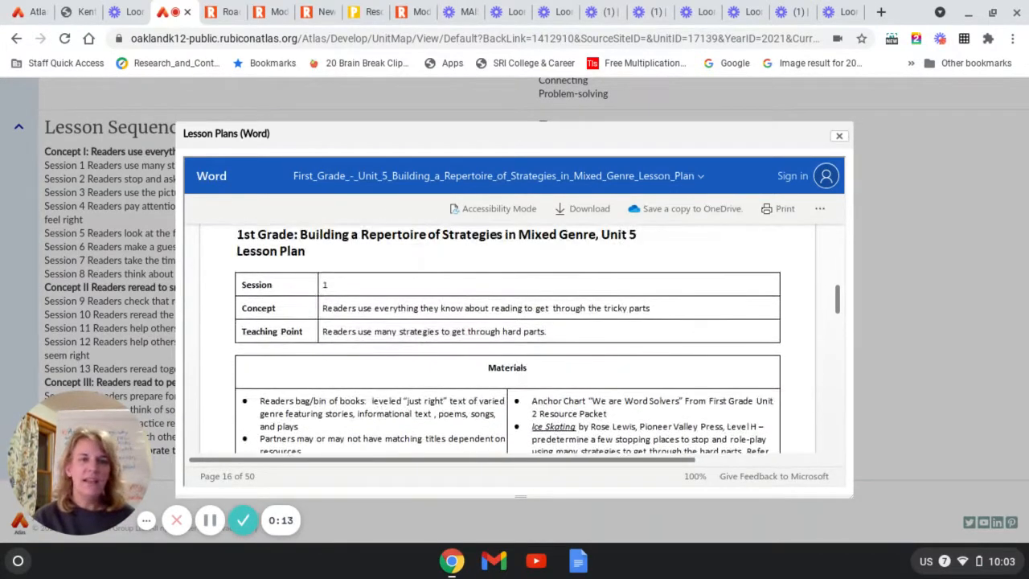
mouse_move(38, 13)
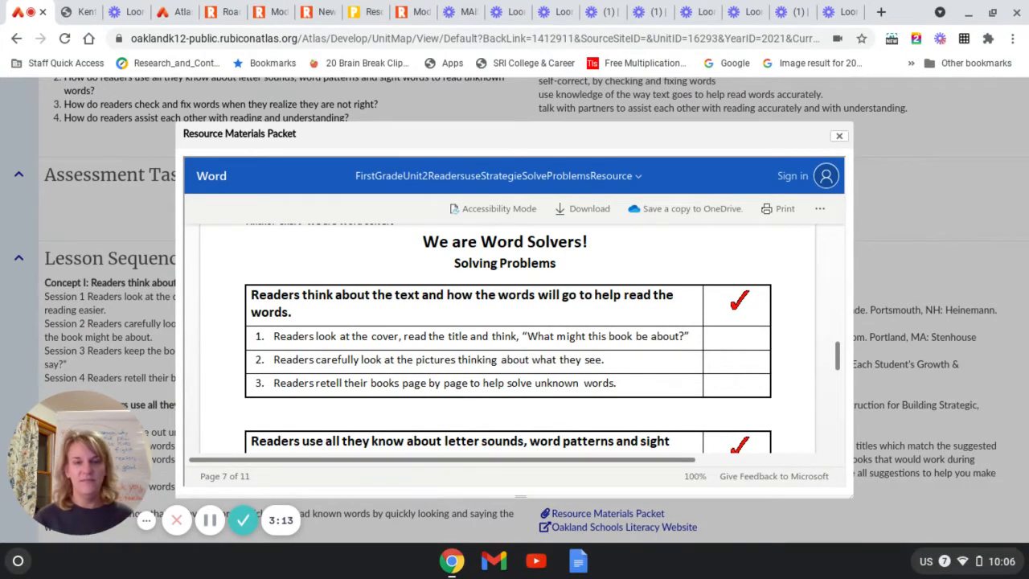
scroll("down", 3)
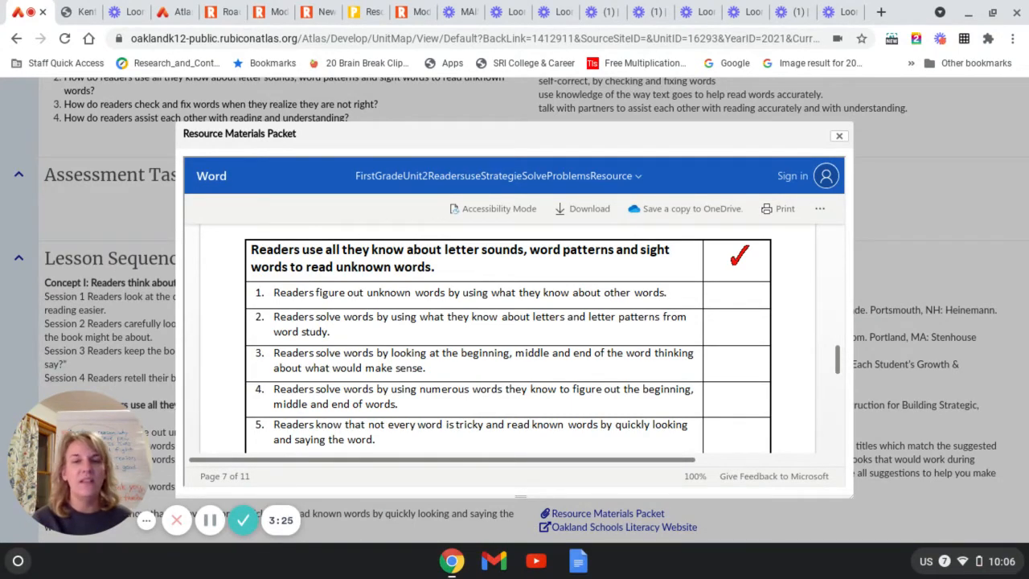
mouse_move(551, 371)
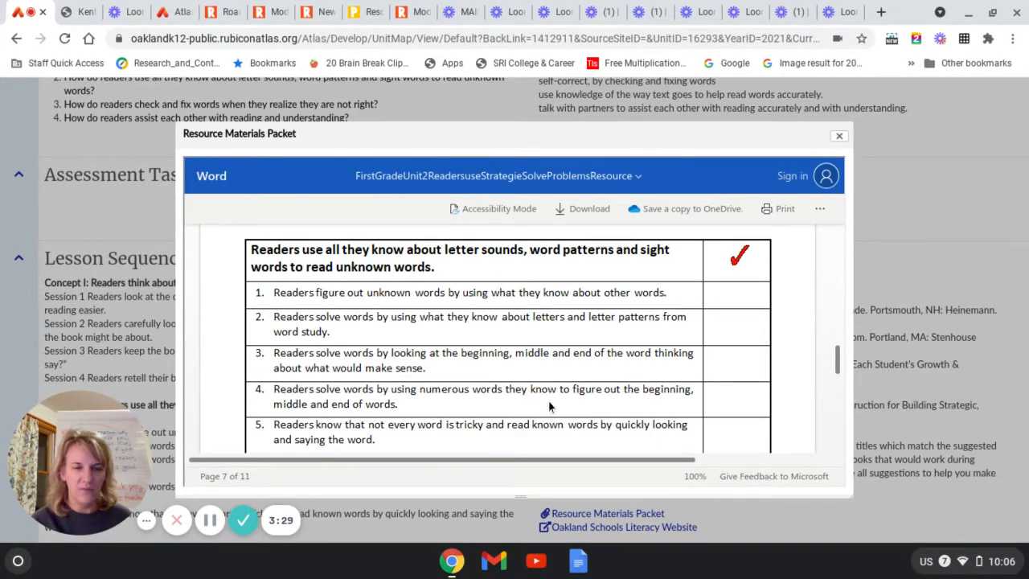
scroll("down", 3)
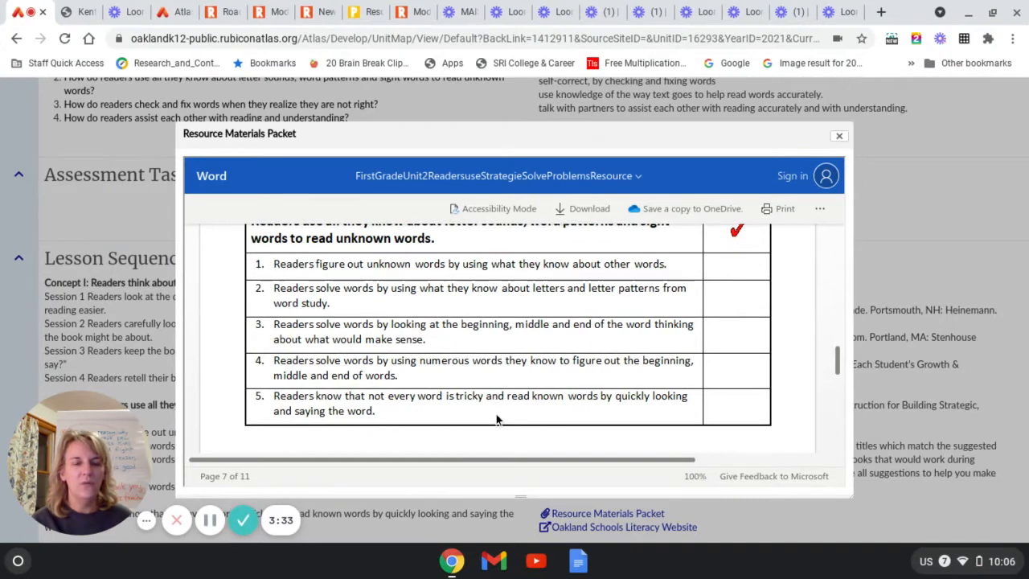
mouse_move(511, 422)
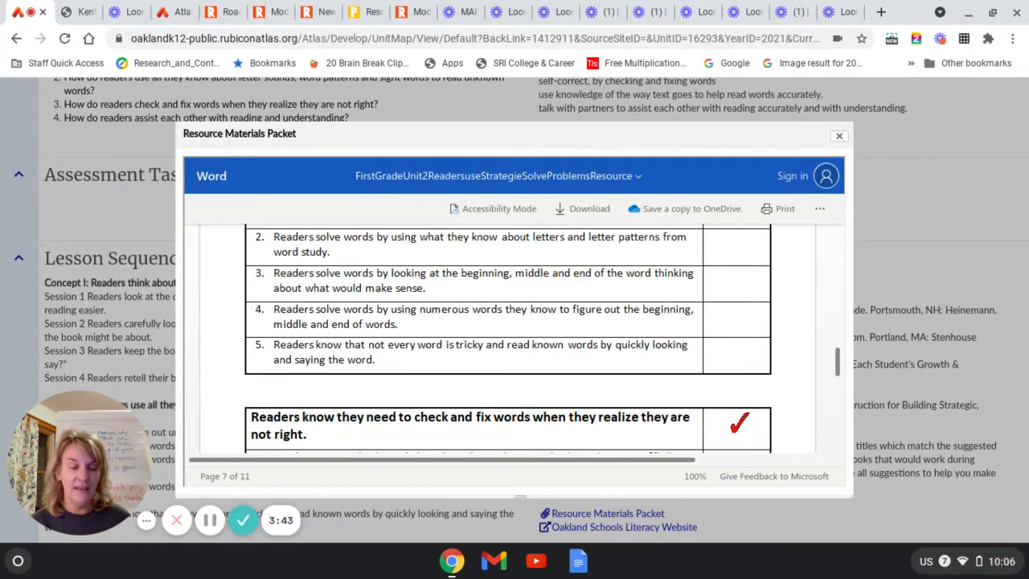
scroll("down", 3)
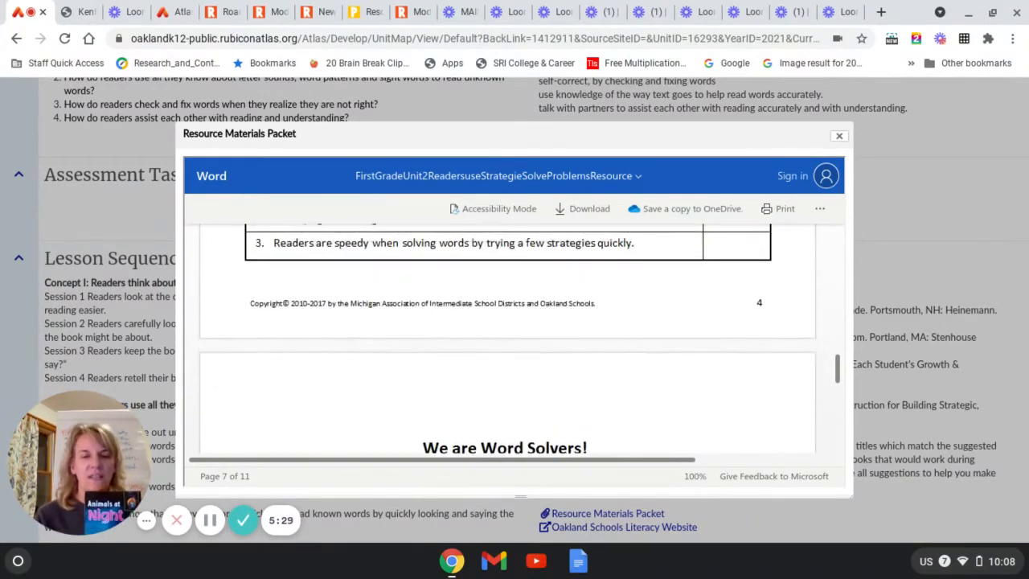
scroll("down", 3)
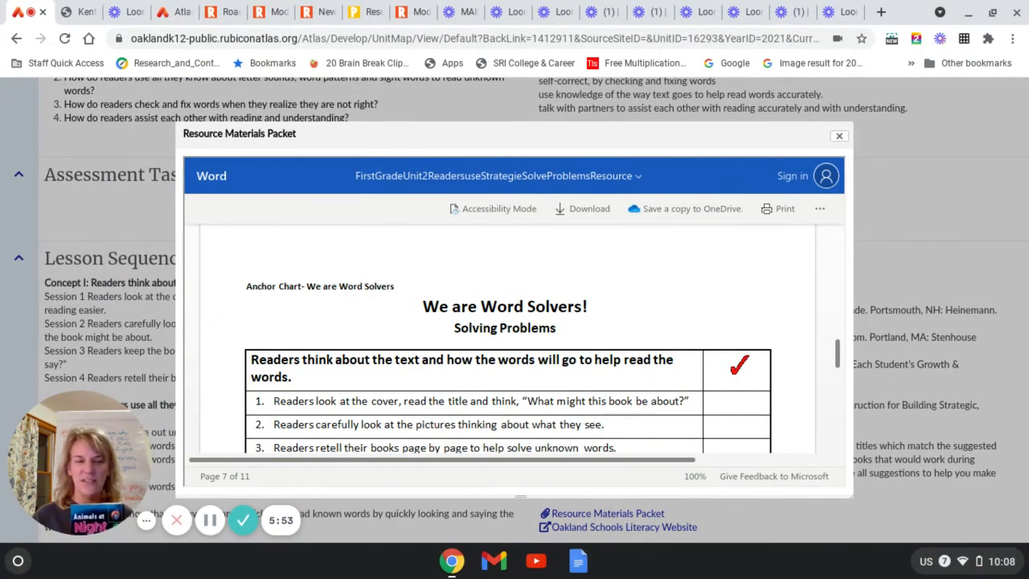
mouse_move(415, 479)
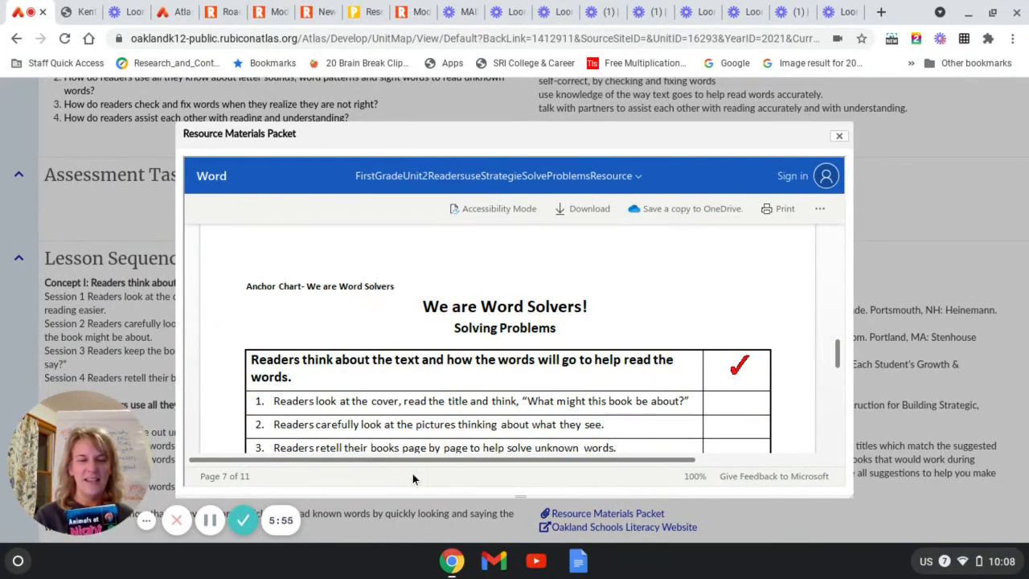
mouse_move(273, 485)
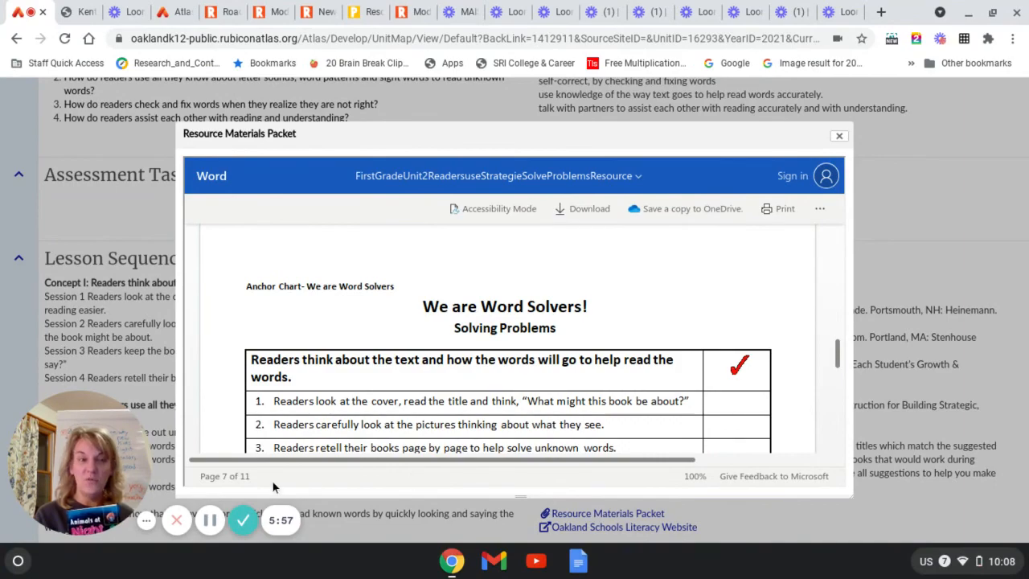